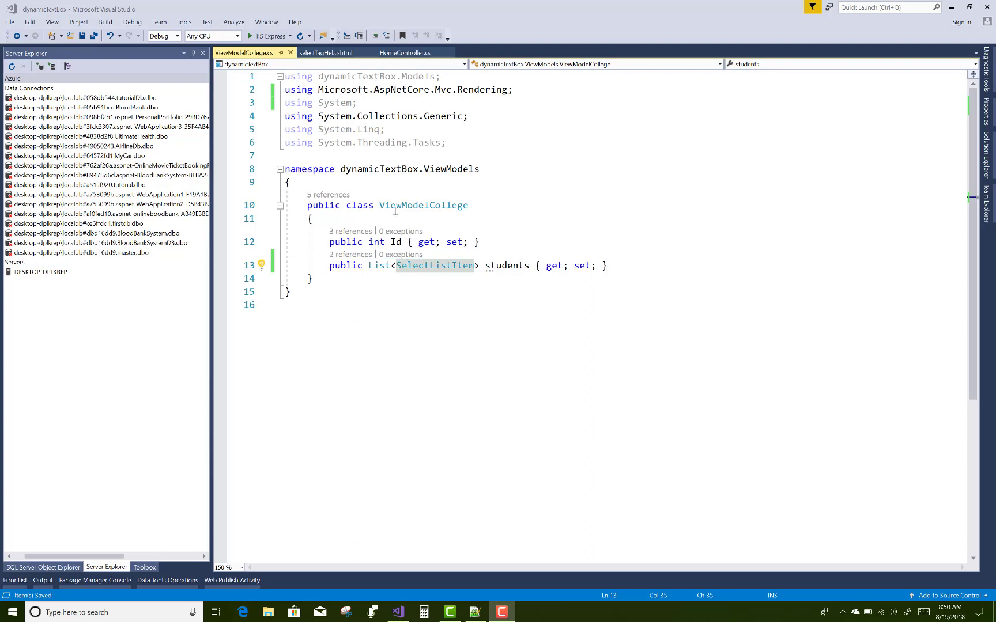
pyautogui.moveTo(393, 242)
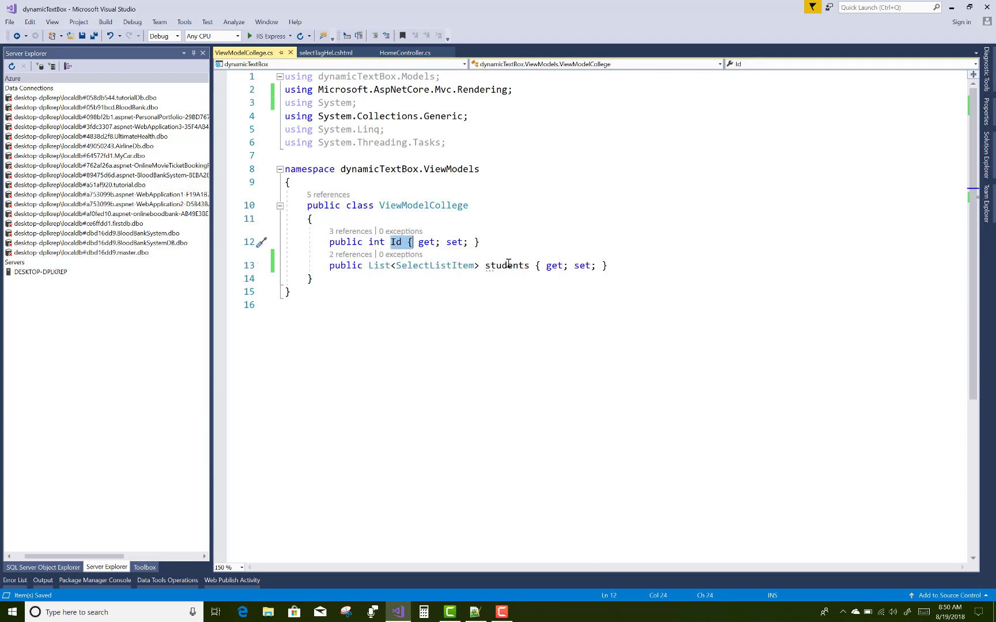
# Review HomeController's selectTagHel action building Developer and Seller groups with two students
pyautogui.doubleClick(507, 266)
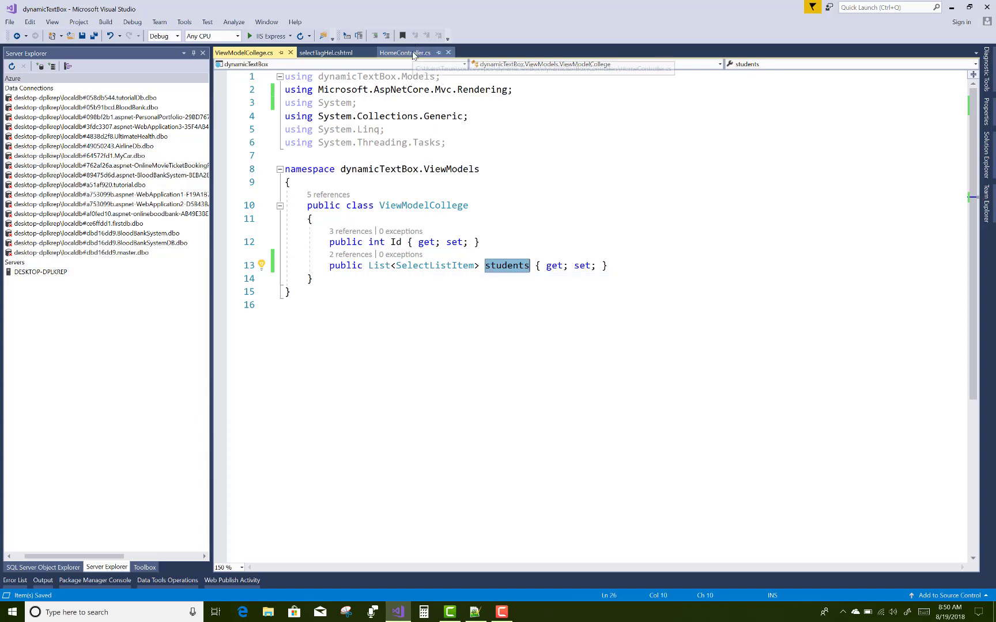
pyautogui.click(404, 52)
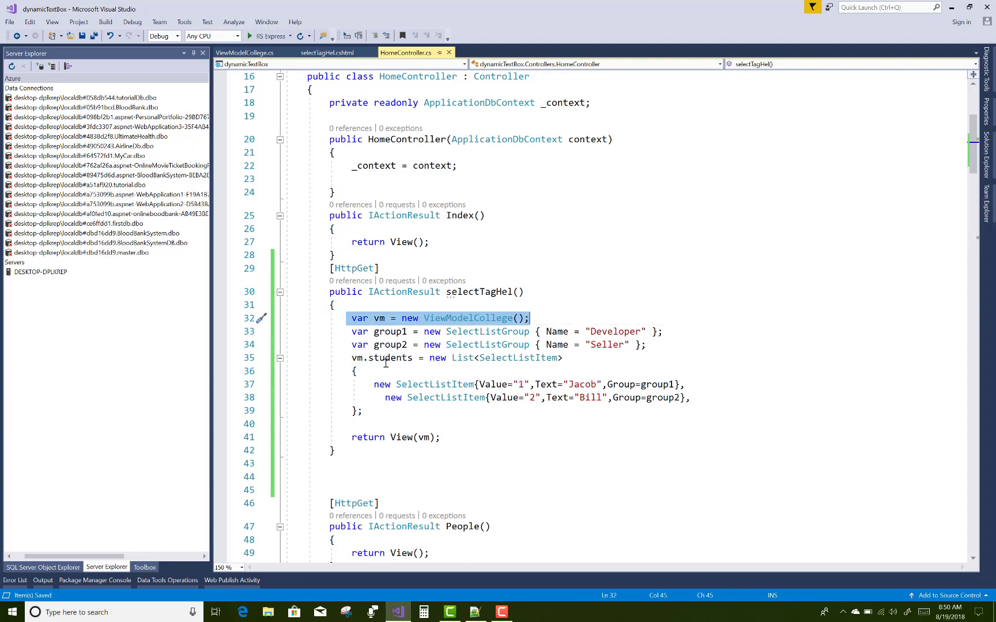
pyautogui.doubleClick(389, 358)
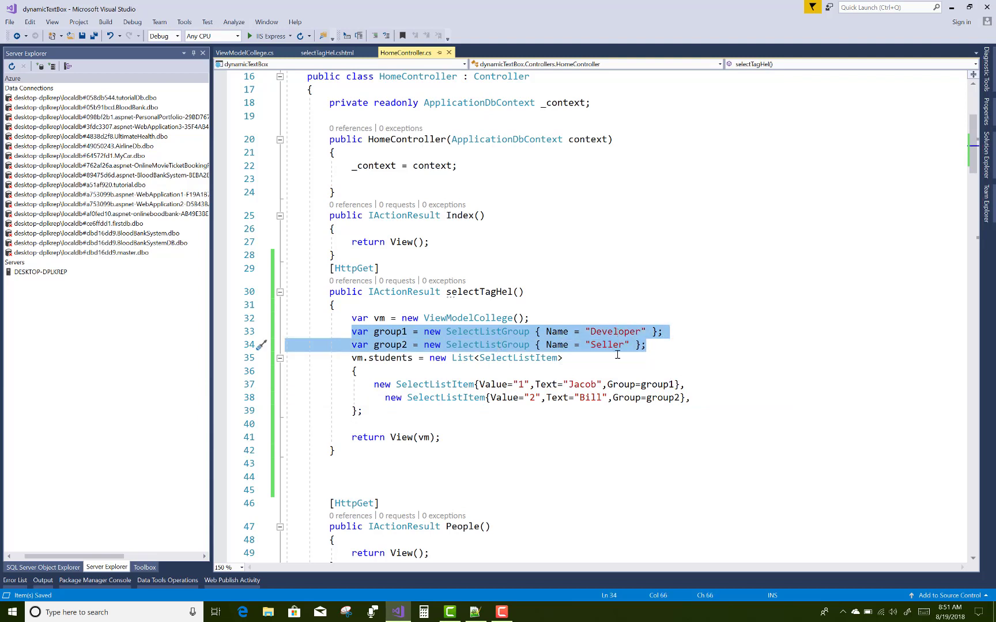
pyautogui.moveTo(497, 444)
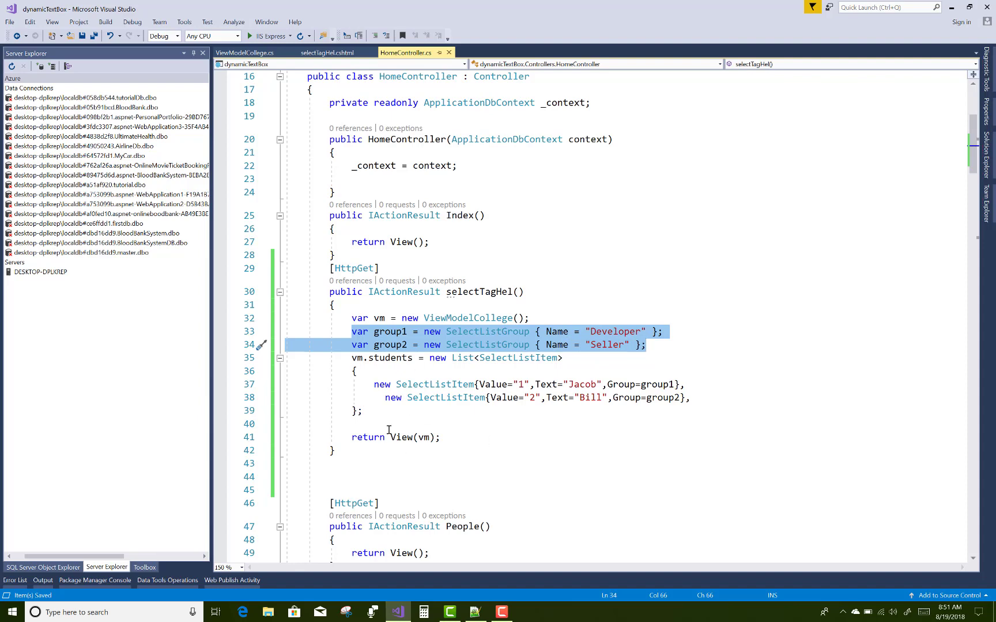
pyautogui.moveTo(359, 70)
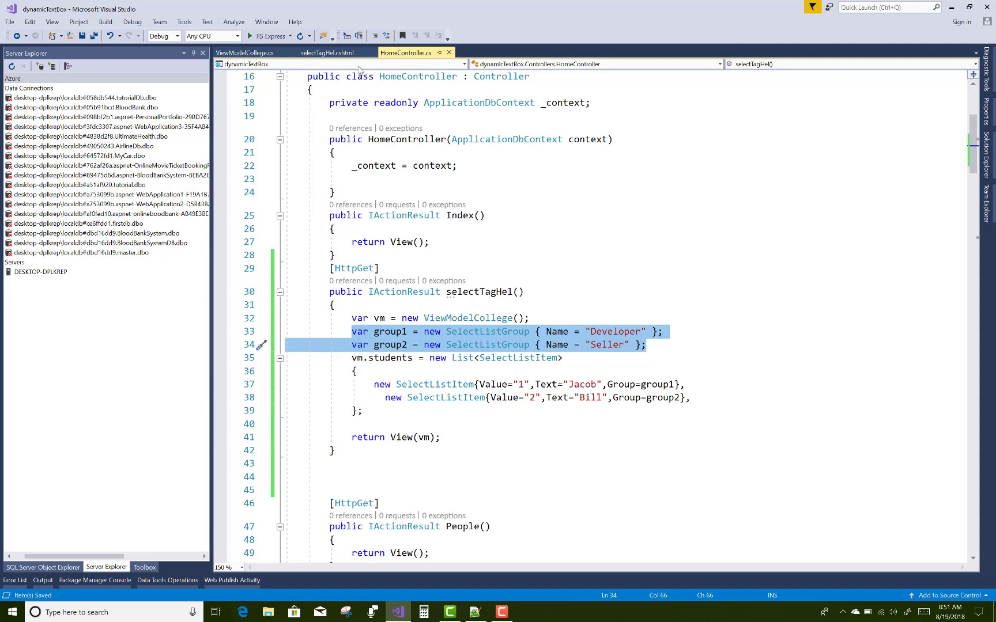
# Delete the Id label from selectTagHel.cshtml, keeping the select bound to Model.students
pyautogui.click(325, 52)
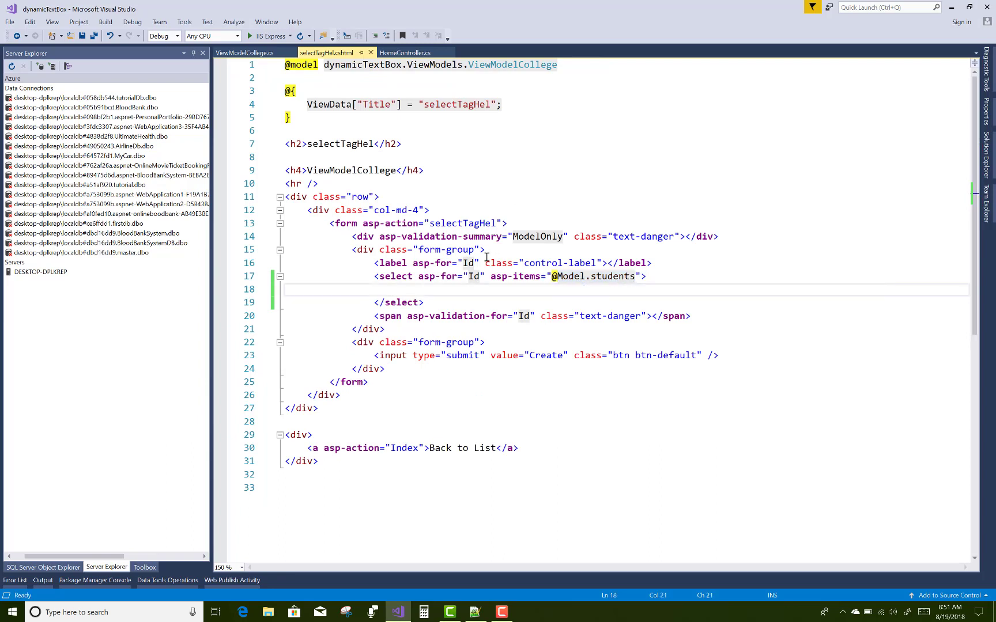
pyautogui.moveTo(469, 263)
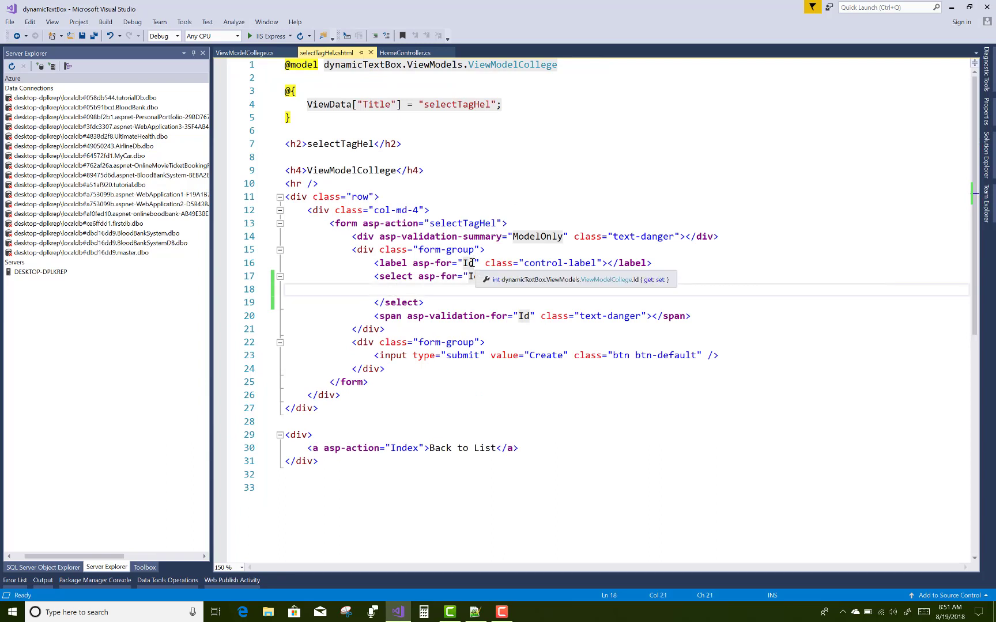
pyautogui.write('asp-items="@Model.students">')
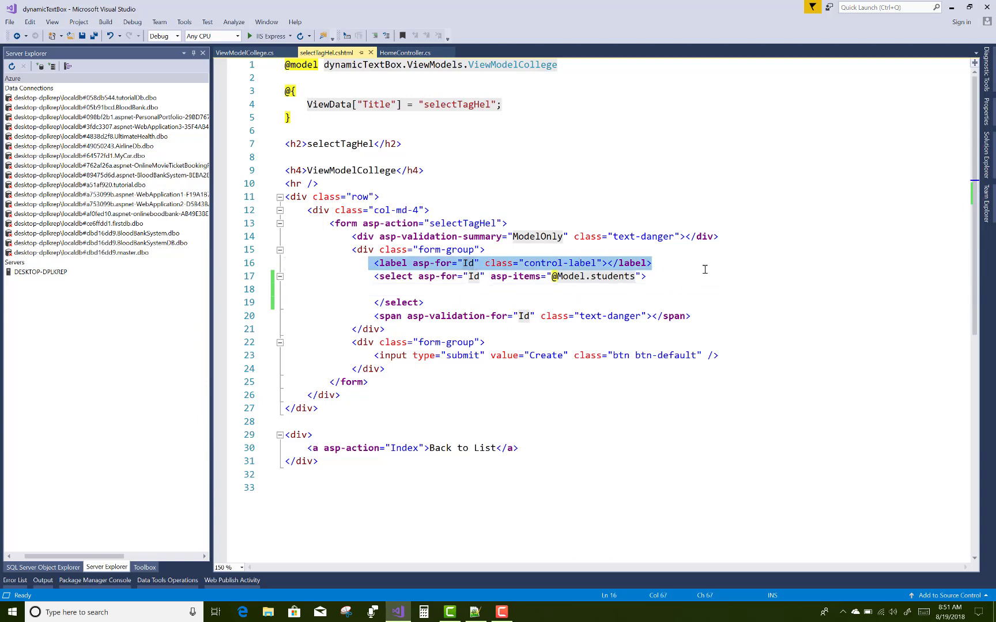
pyautogui.press('Delete')
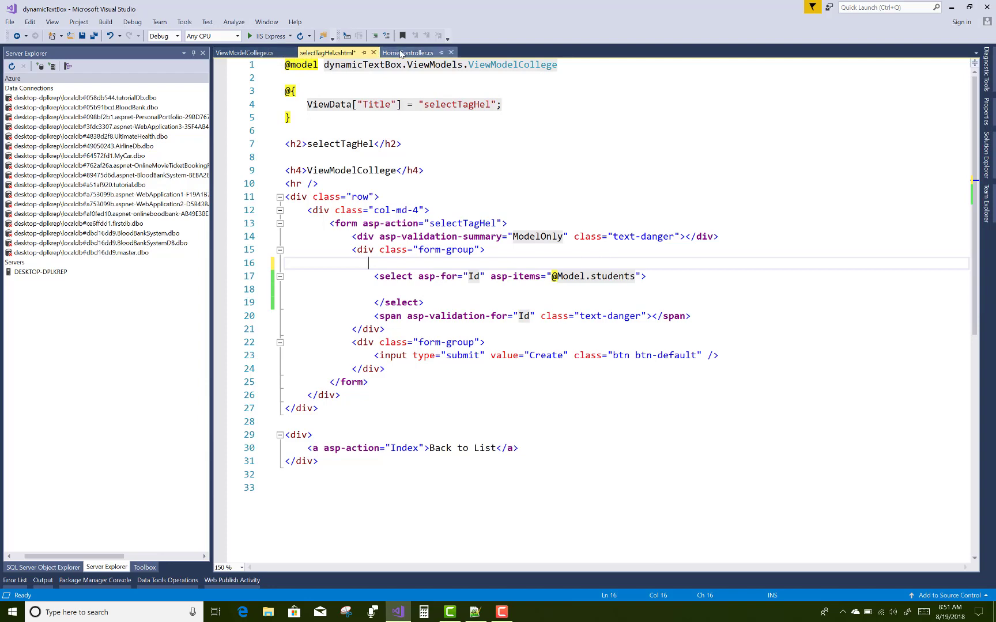
# Run the dynamicTextBox project with IIS Express to open it in the browser
pyautogui.click(407, 51)
pyautogui.write('https://localhost:44331/home')
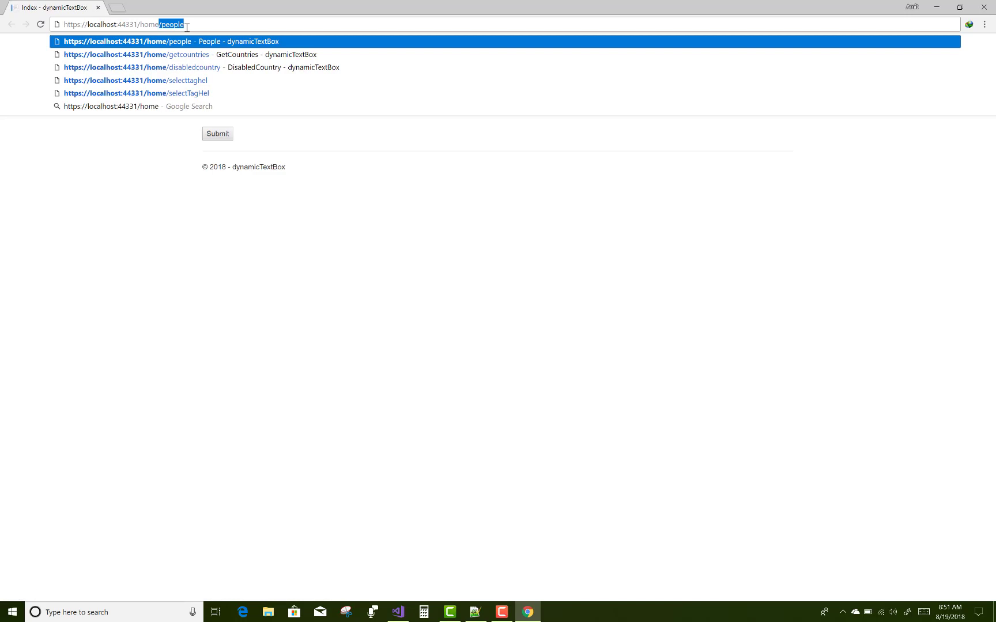
# Load /home/selecttaghel and expand the dropdown showing Jacob under Developer, Bill under Seller
pyautogui.click(133, 80)
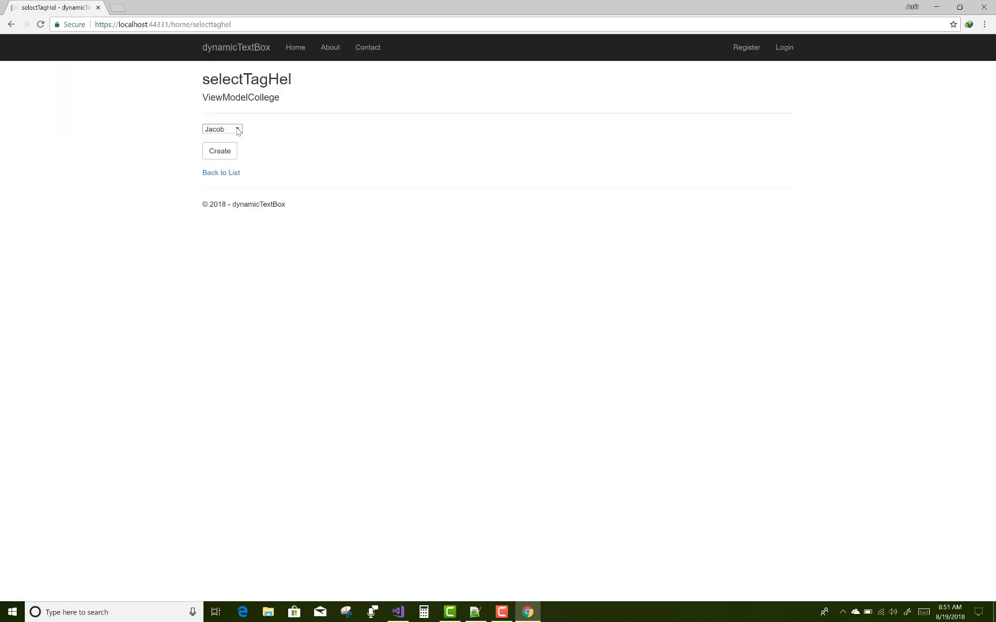
pyautogui.click(222, 129)
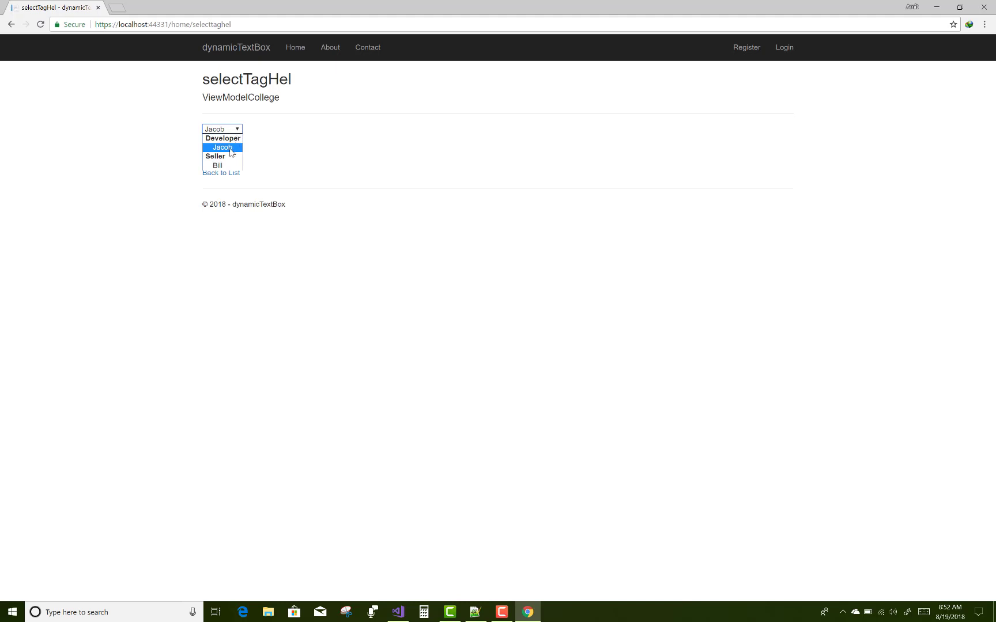